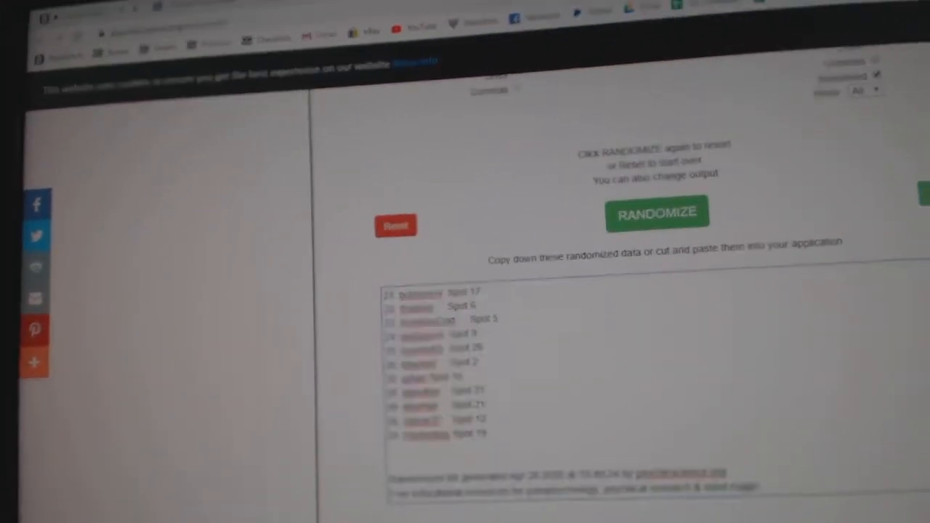
# - Randomize the participant names and spots into a new order, producing a timestamped result
pyautogui.click(655, 212)
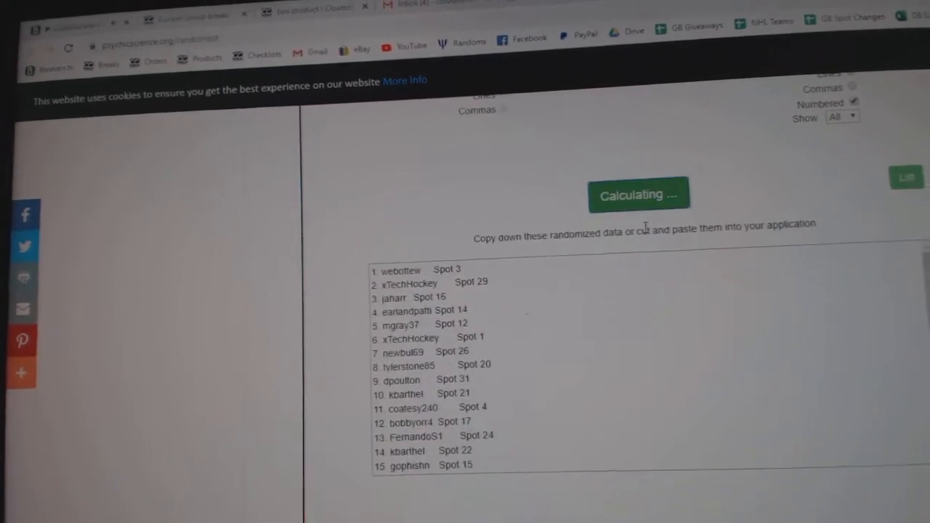
pyautogui.click(638, 194)
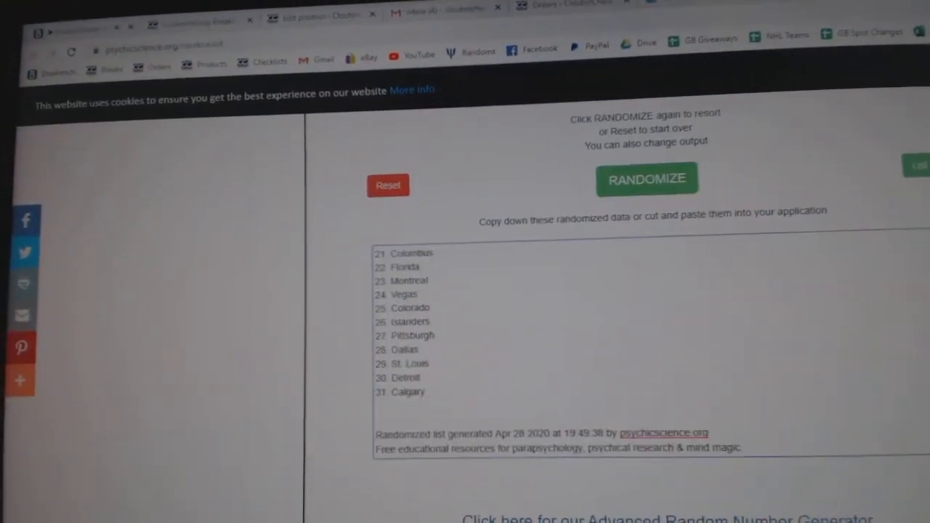
# - Randomize the hockey team names list again for a fresh order
pyautogui.click(647, 179)
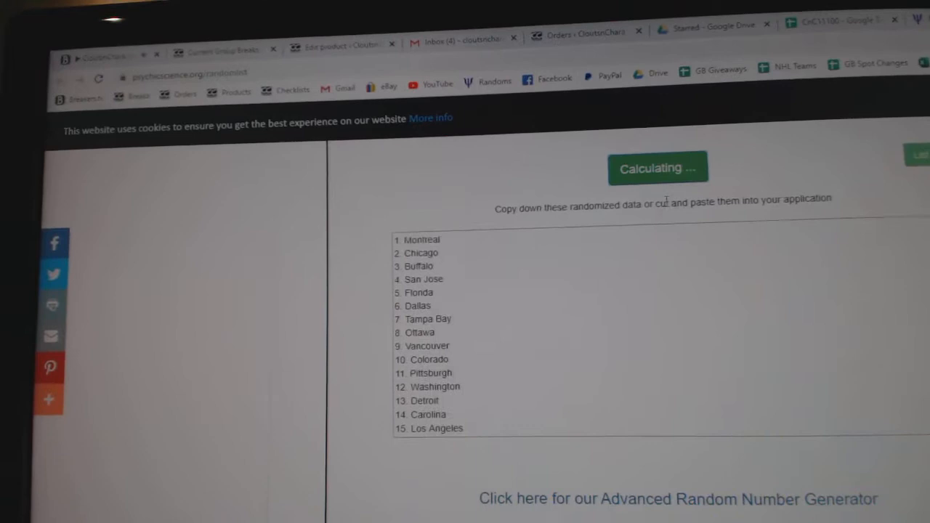
pyautogui.click(658, 168)
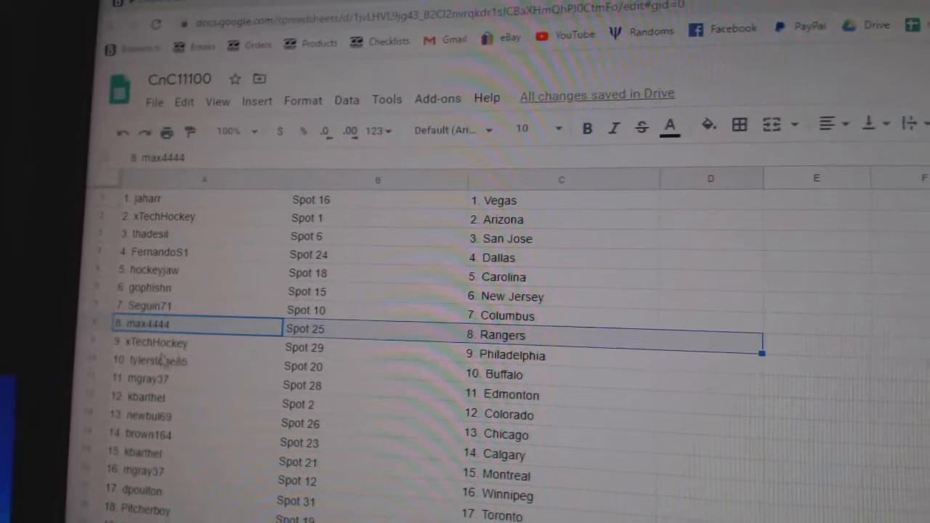
pyautogui.scroll(-3)
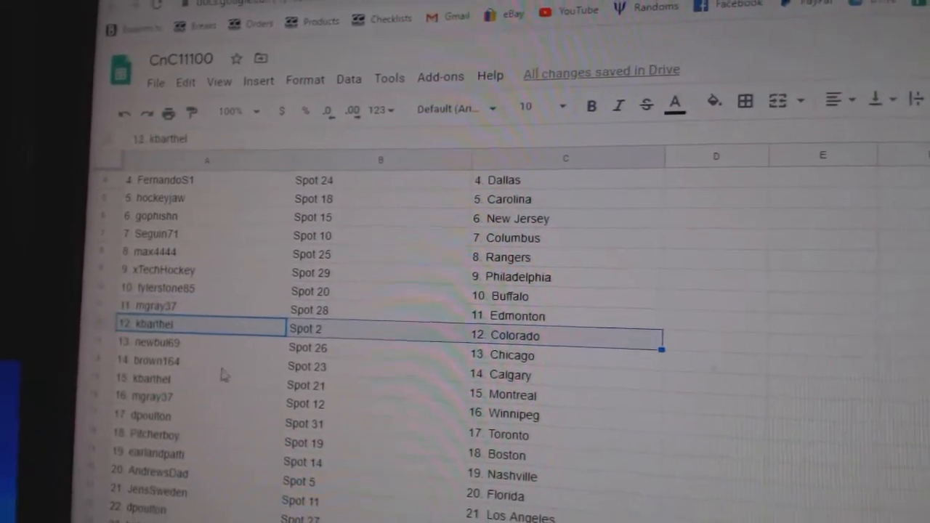
pyautogui.click(156, 360)
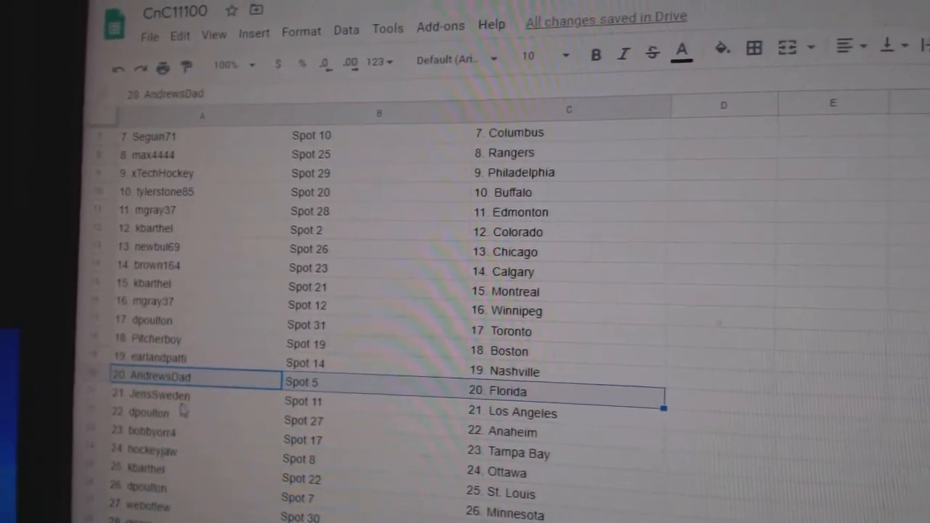
pyautogui.scroll(-3)
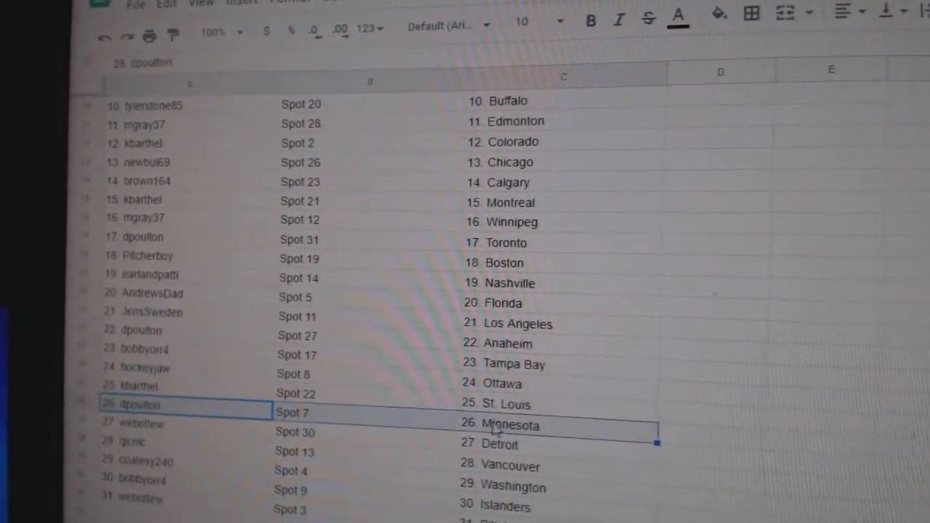
pyautogui.scroll(-3)
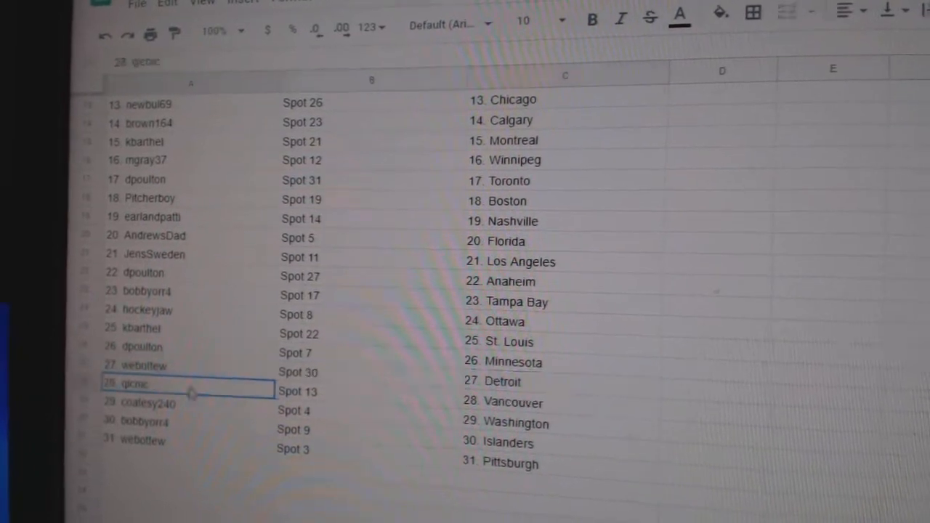